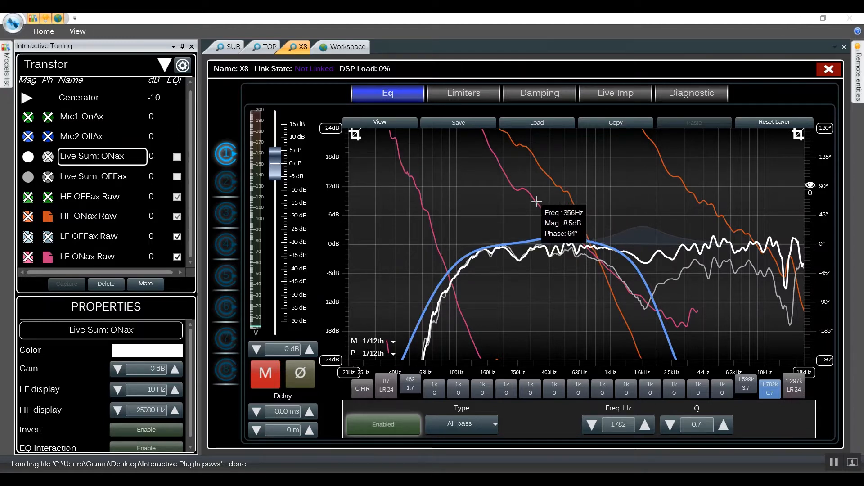
- Keep the X8 filter type as all-pass and enable it
left_click_drag(538, 201, 469, 359)
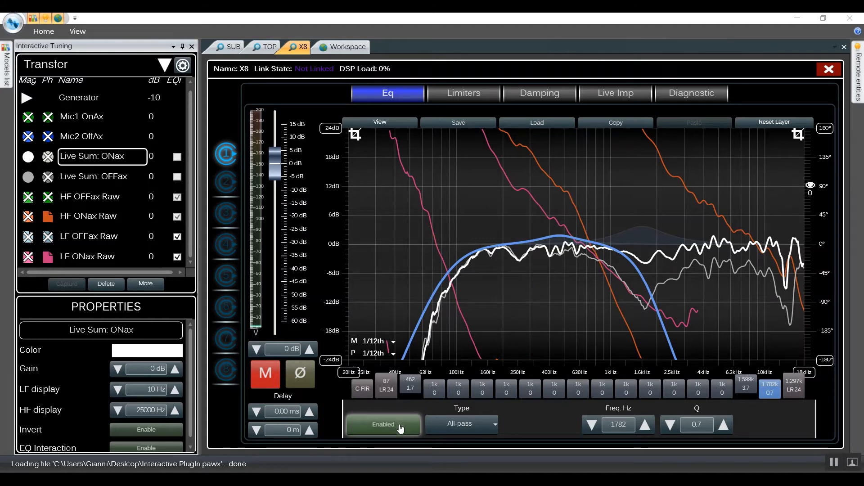
mouse_move(452, 425)
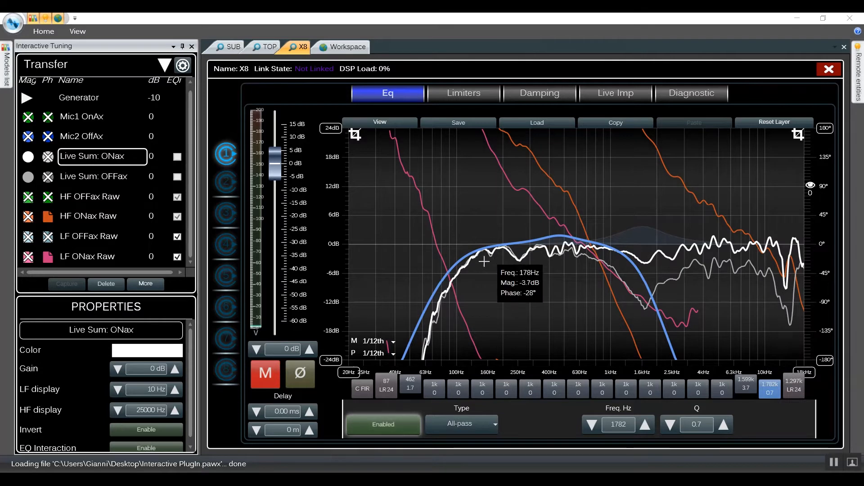
mouse_move(620, 252)
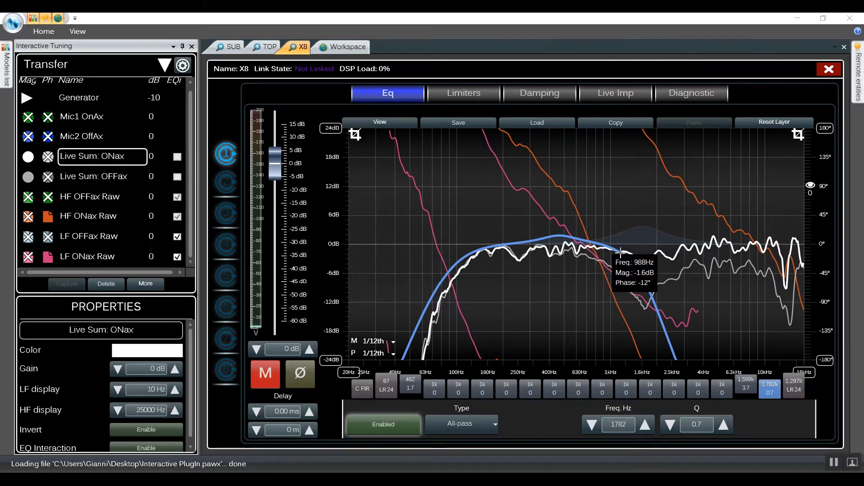
mouse_move(660, 297)
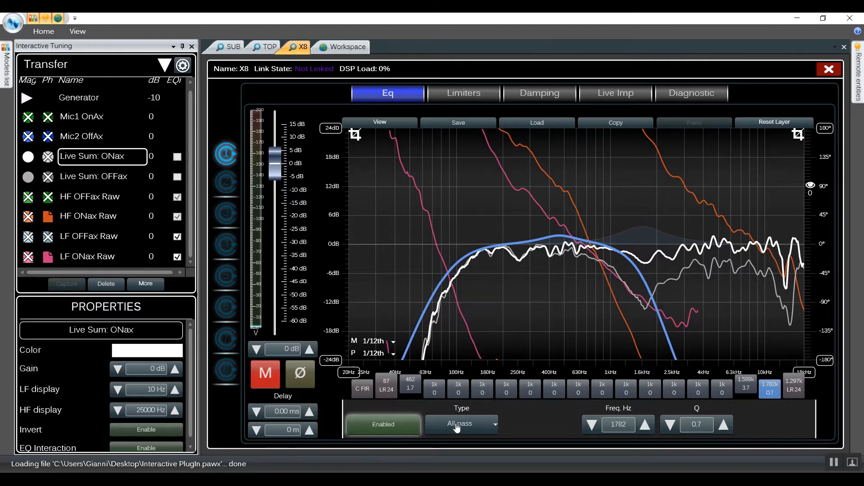
left_click(461, 424)
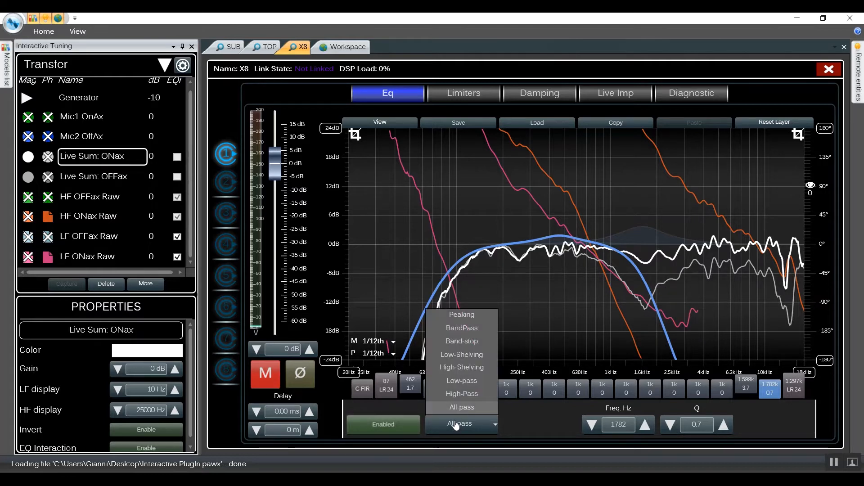
left_click(461, 407)
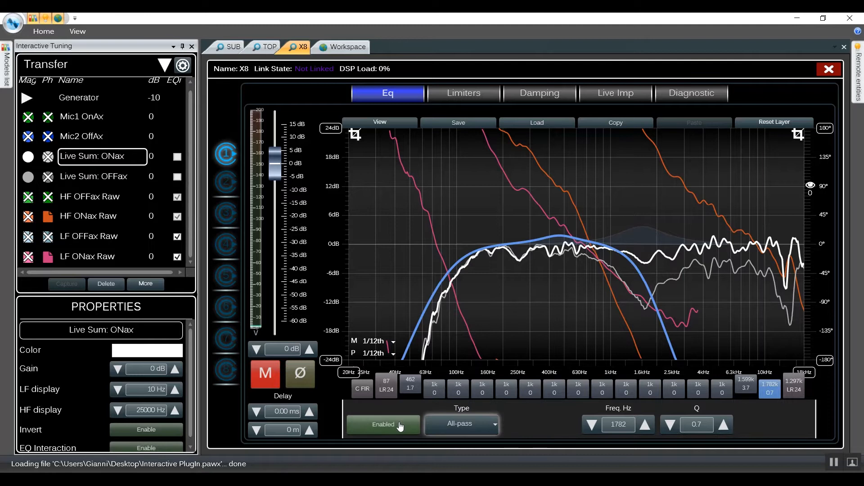
left_click(383, 424)
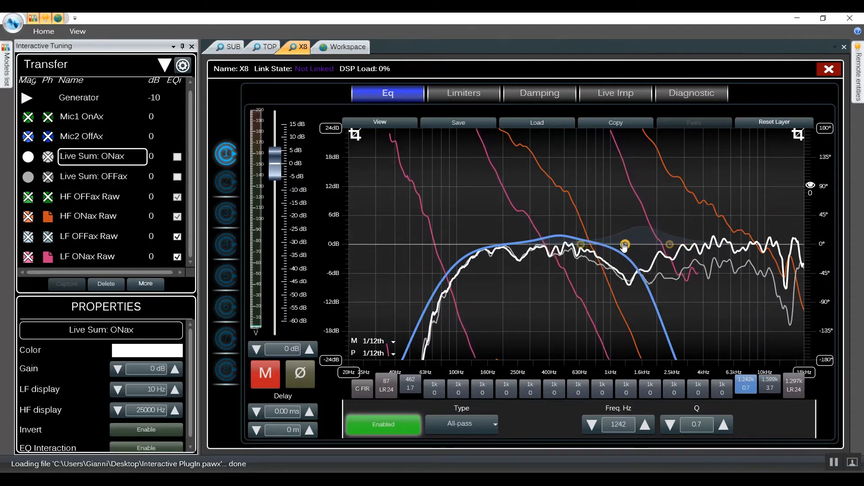
- Lower the all-pass frequency to about 805 Hz, creating a dip in the live sum
left_click_drag(624, 245, 607, 245)
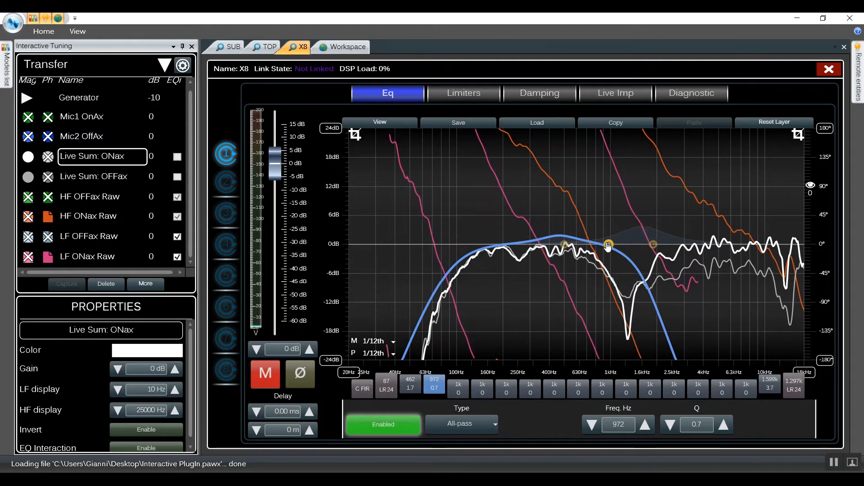
left_click_drag(608, 245, 605, 245)
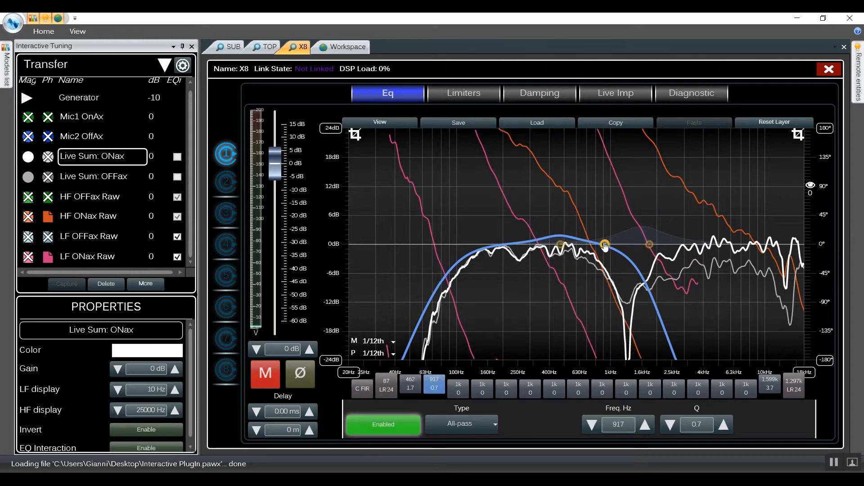
left_click_drag(605, 245, 595, 245)
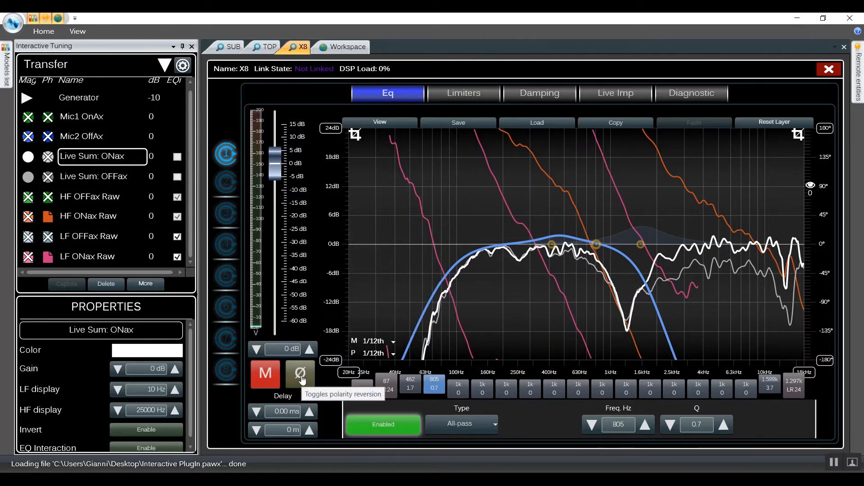
left_click(300, 373)
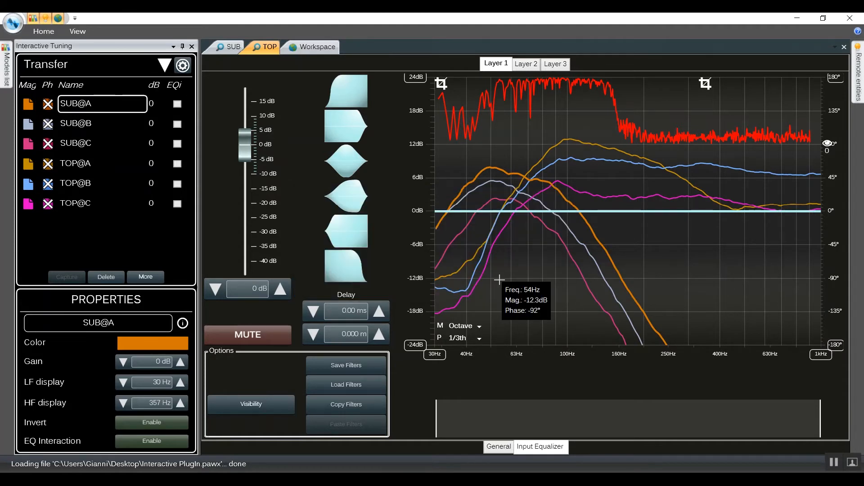
- From the workspace overview, enable EQ interaction for the SUB and TOP traces
left_click(316, 46)
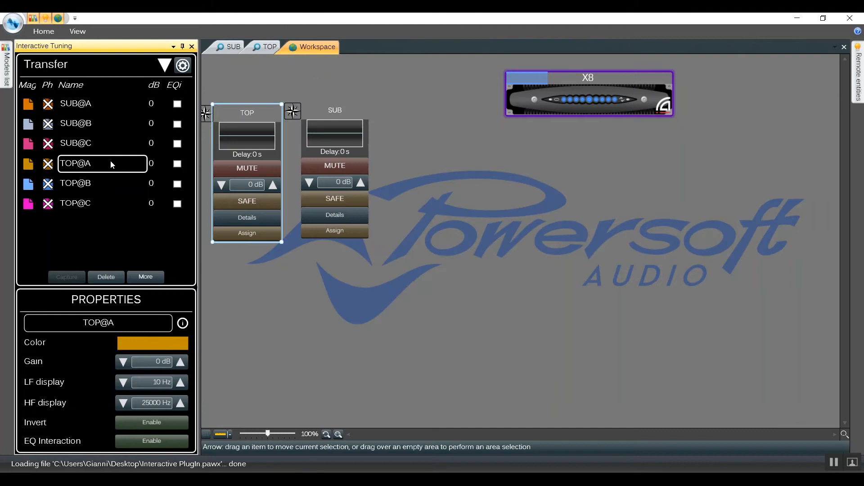
mouse_move(228, 160)
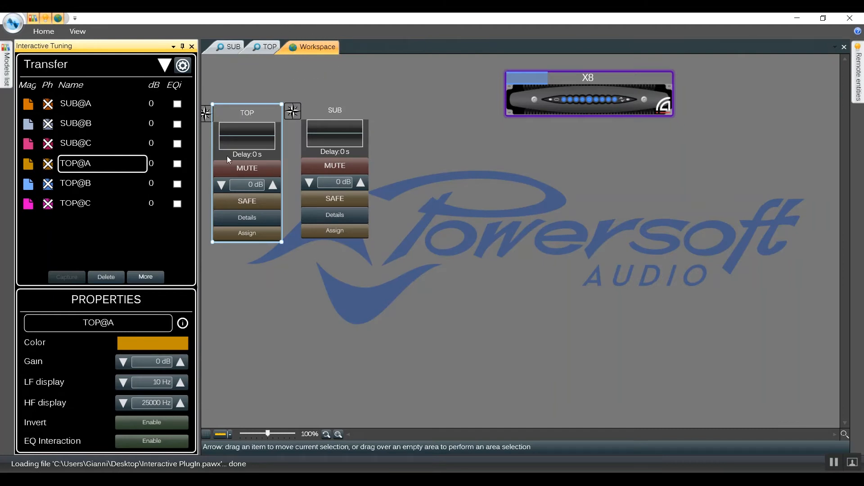
mouse_move(233, 133)
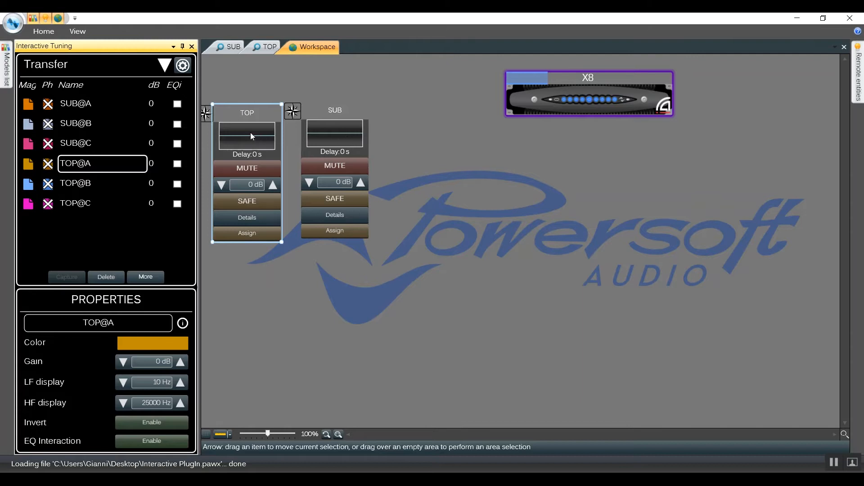
mouse_move(99, 297)
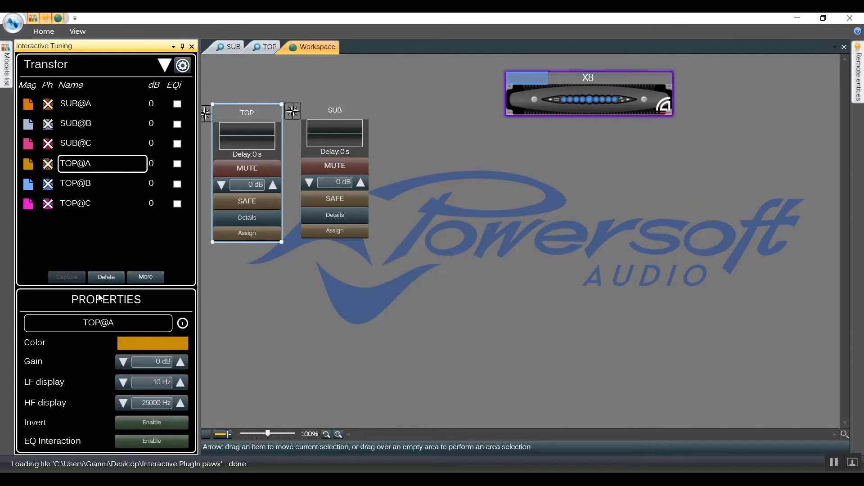
mouse_move(185, 176)
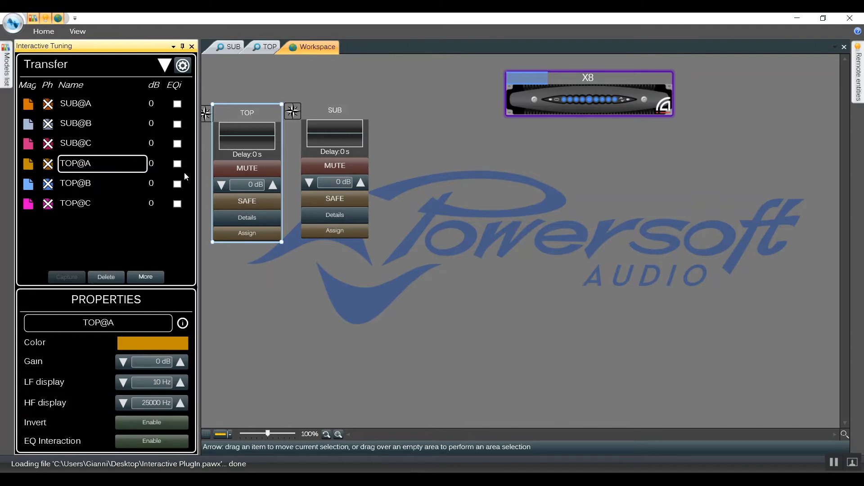
left_click(269, 47)
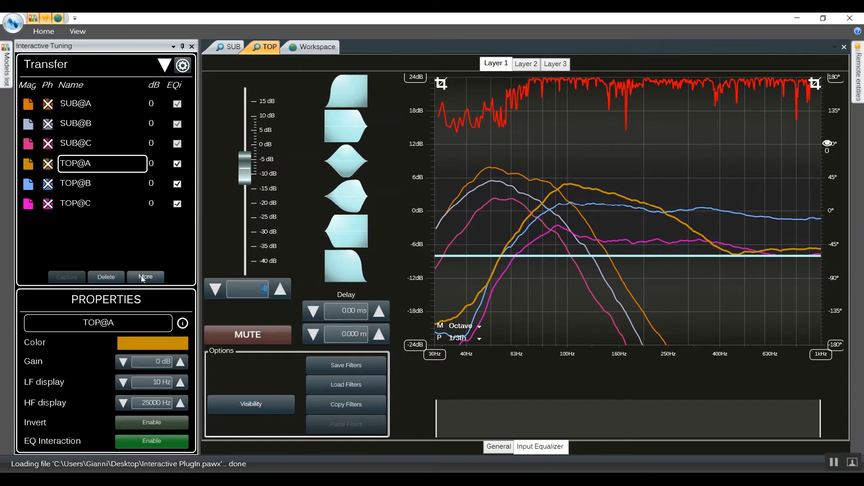
- Use Math Sum with live curve for SUB@A+TOP@A, SUB@B+TOP@B and SUB@C+TOP@C
left_click(146, 276)
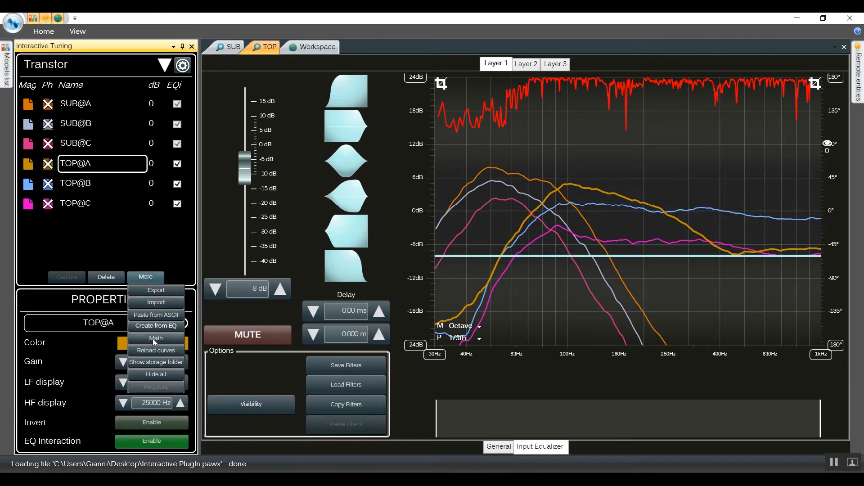
left_click(157, 338)
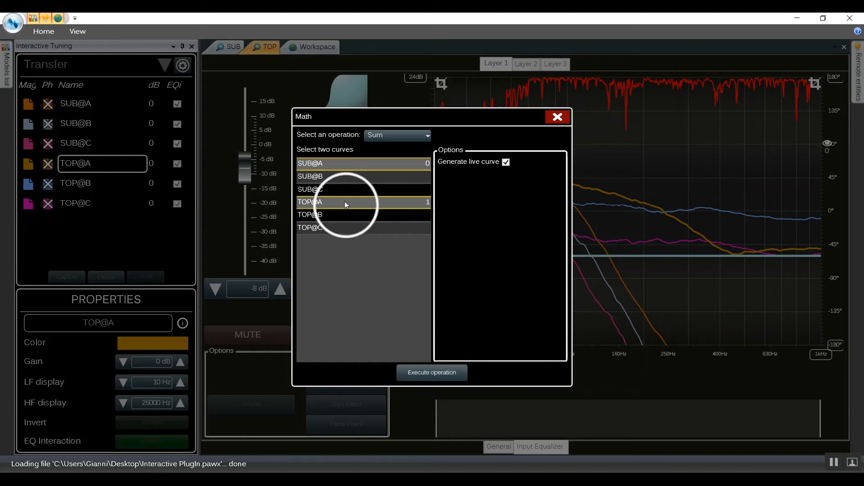
left_click(431, 372)
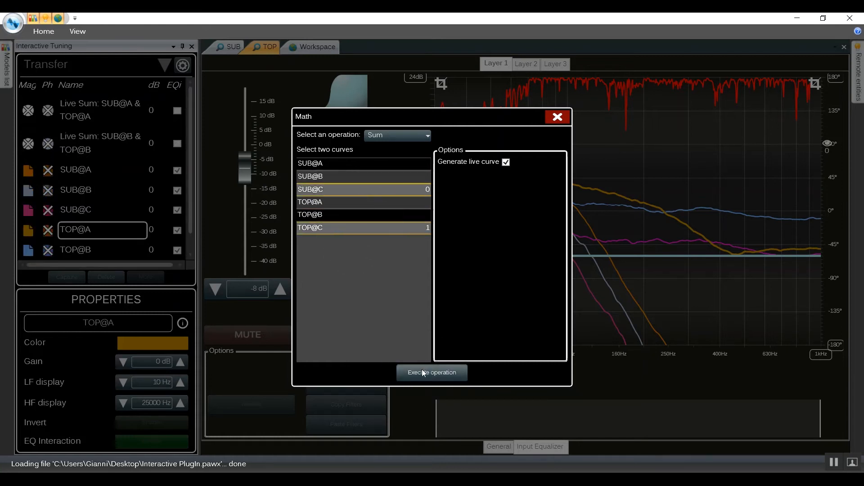
left_click(432, 372)
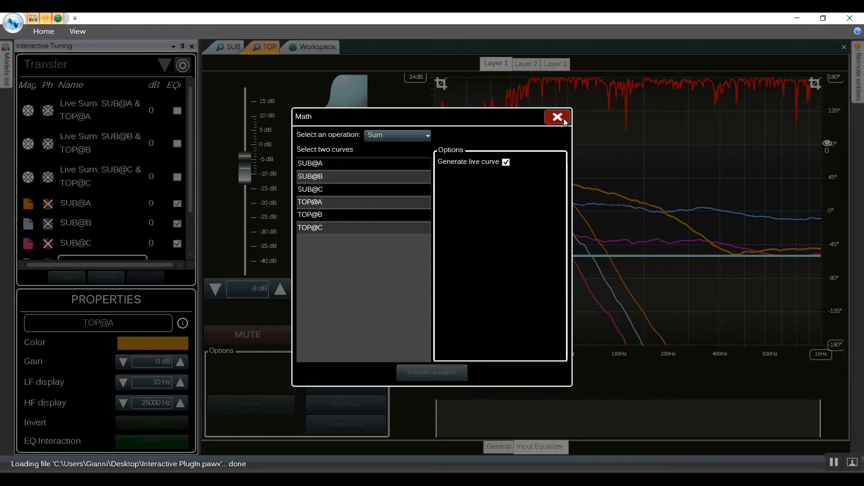
- Close the Math dialog to view the live sums on the SUB output
left_click(556, 117)
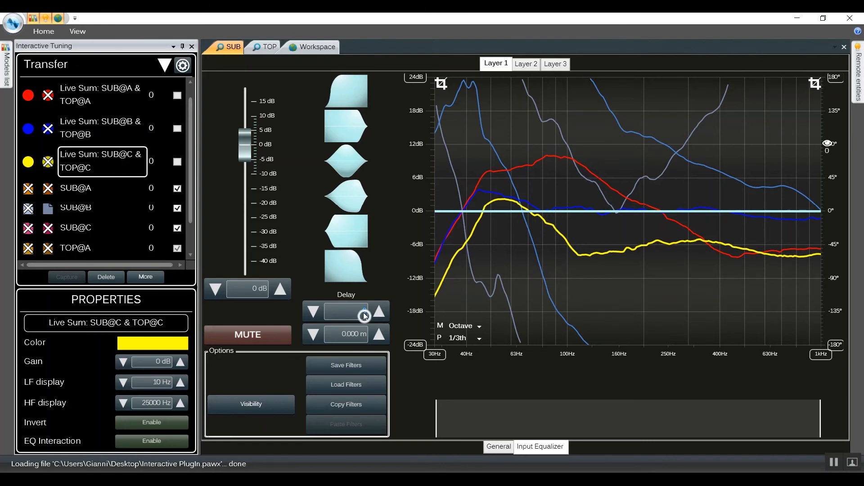
- Try SUB Delay values and settle on 4.00 ms
left_click(378, 310)
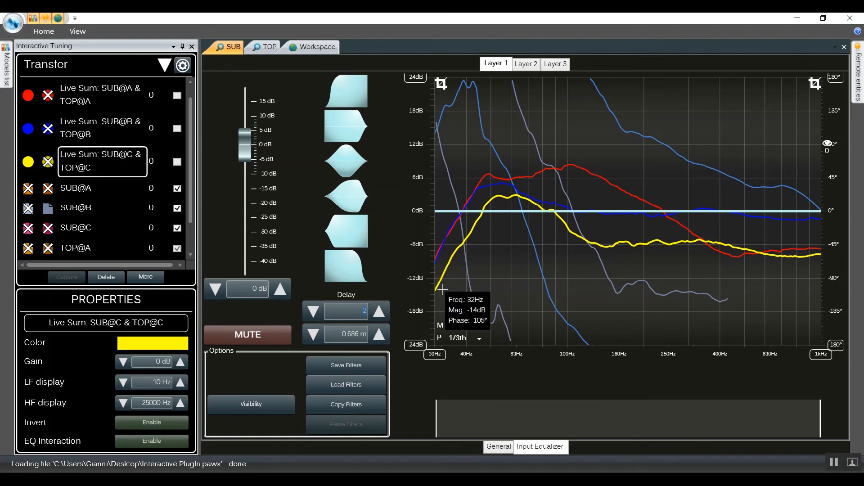
mouse_move(486, 221)
type("5")
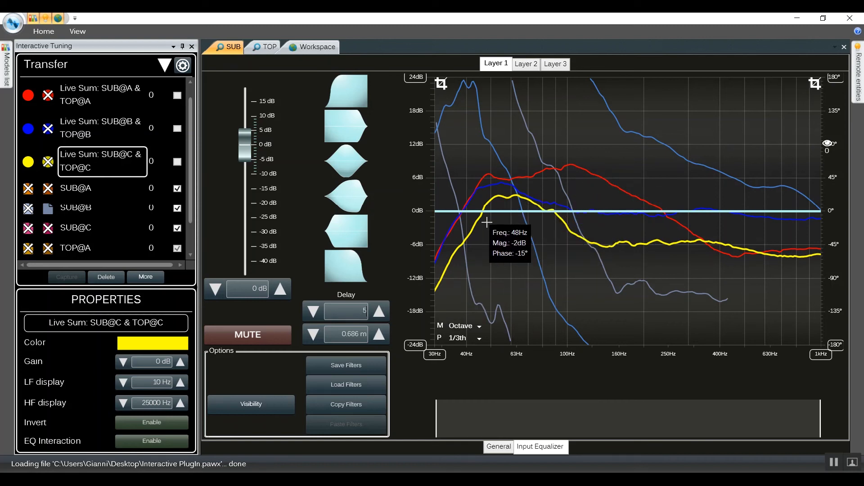
left_click(378, 311)
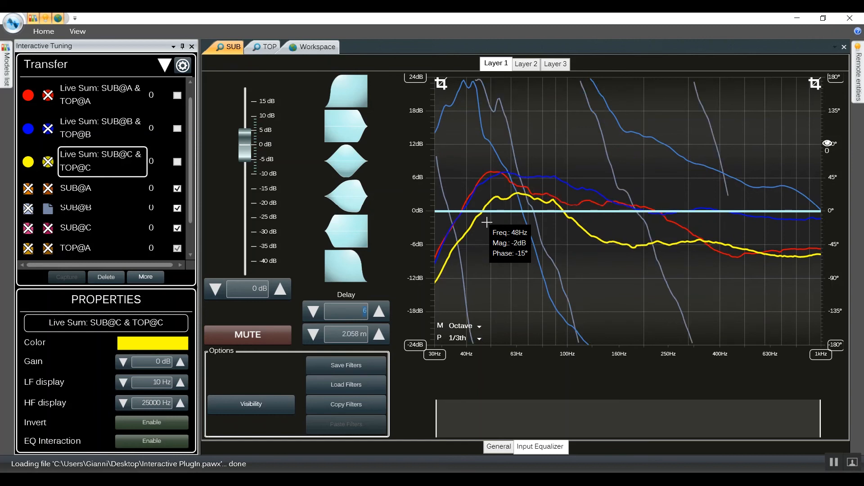
left_click(313, 311)
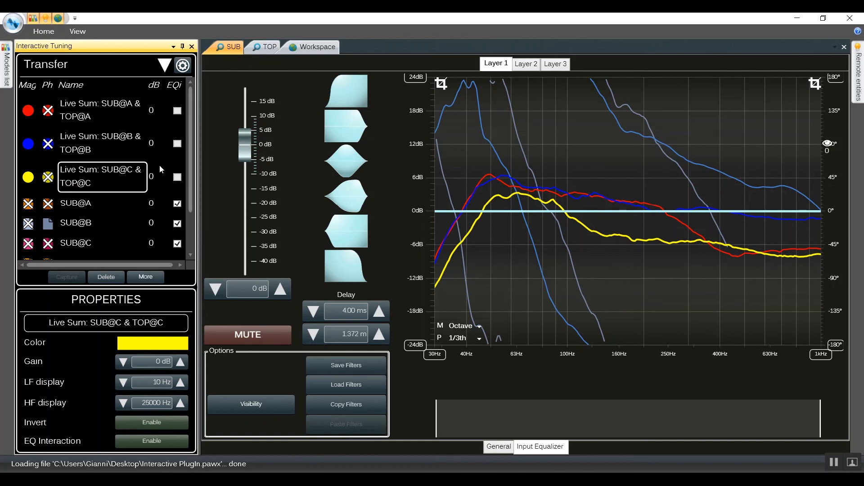
mouse_move(155, 164)
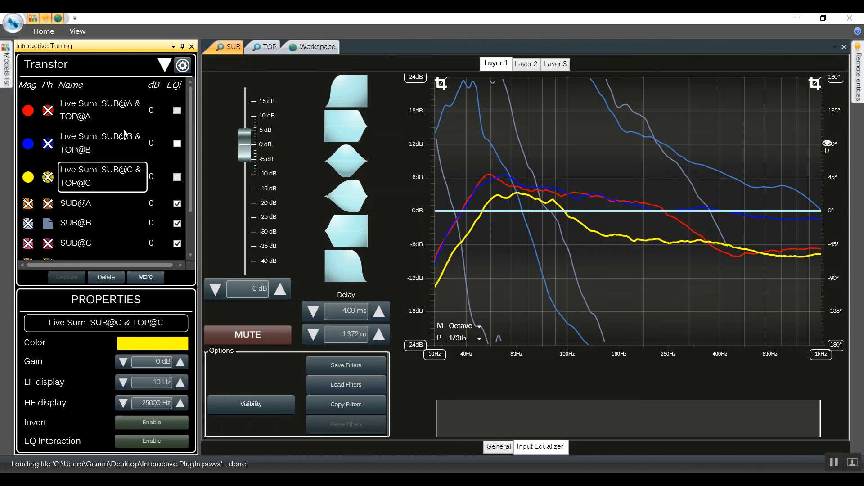
- Select the Live Sum: SUB@A & TOP@A entry in the Transfer list
left_click(102, 110)
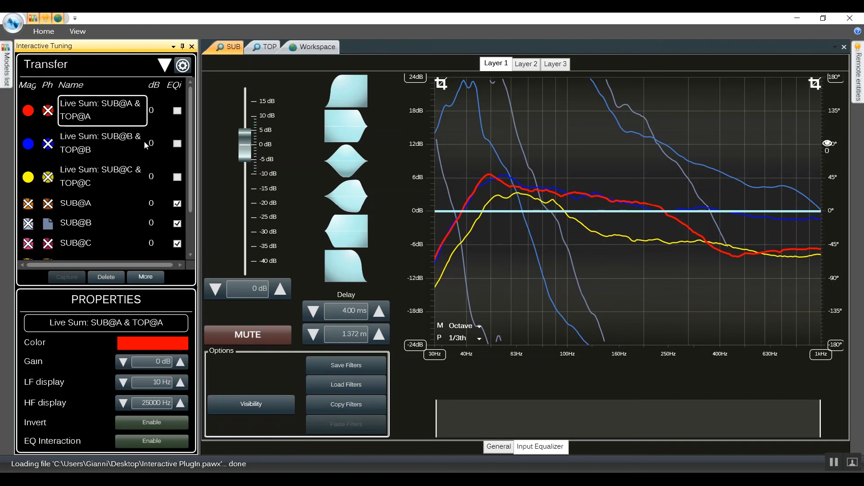
mouse_move(524, 206)
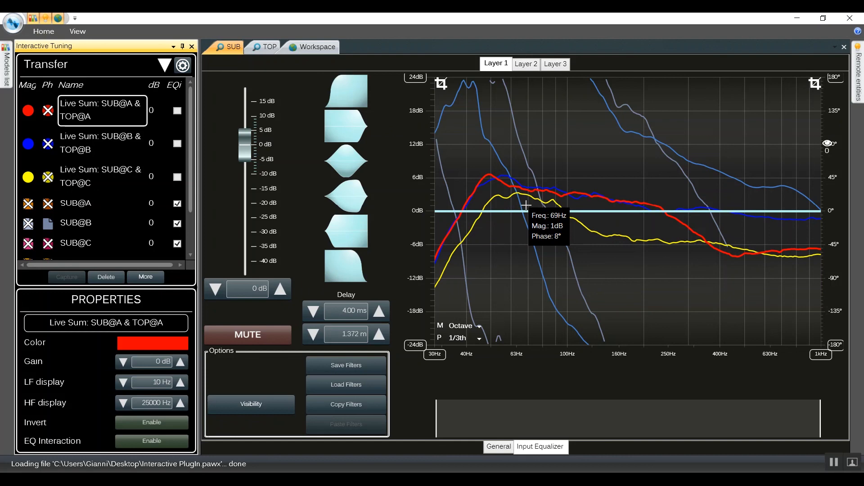